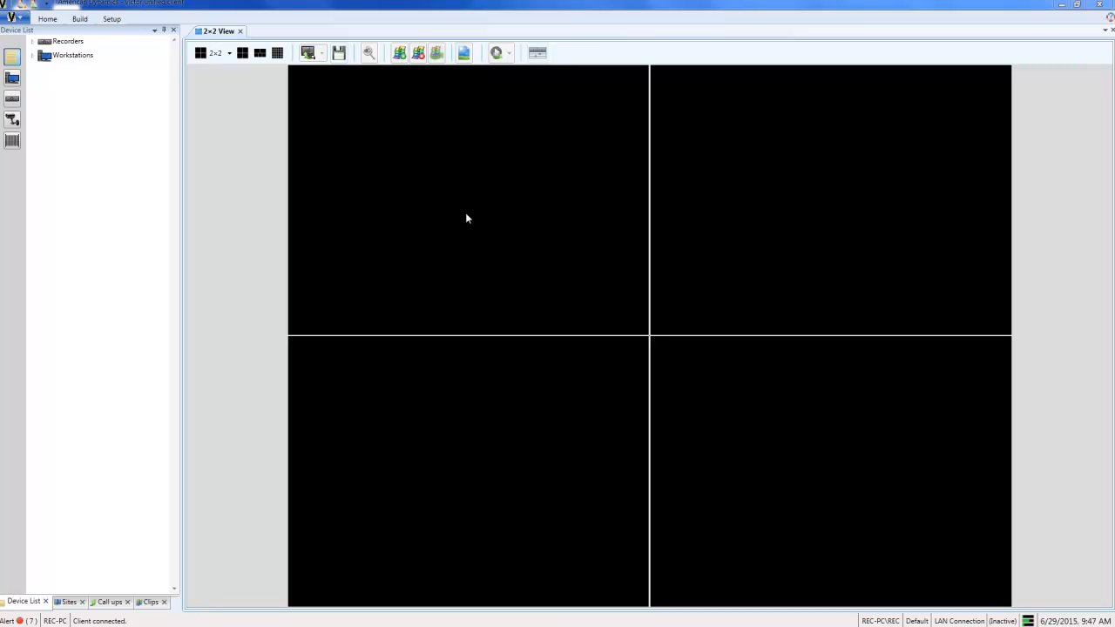
Step: Expand Recorders and VideoEdge, then open the Showroom recorder in a new tab
{"action": "left_click", "coordinate": [32, 42]}
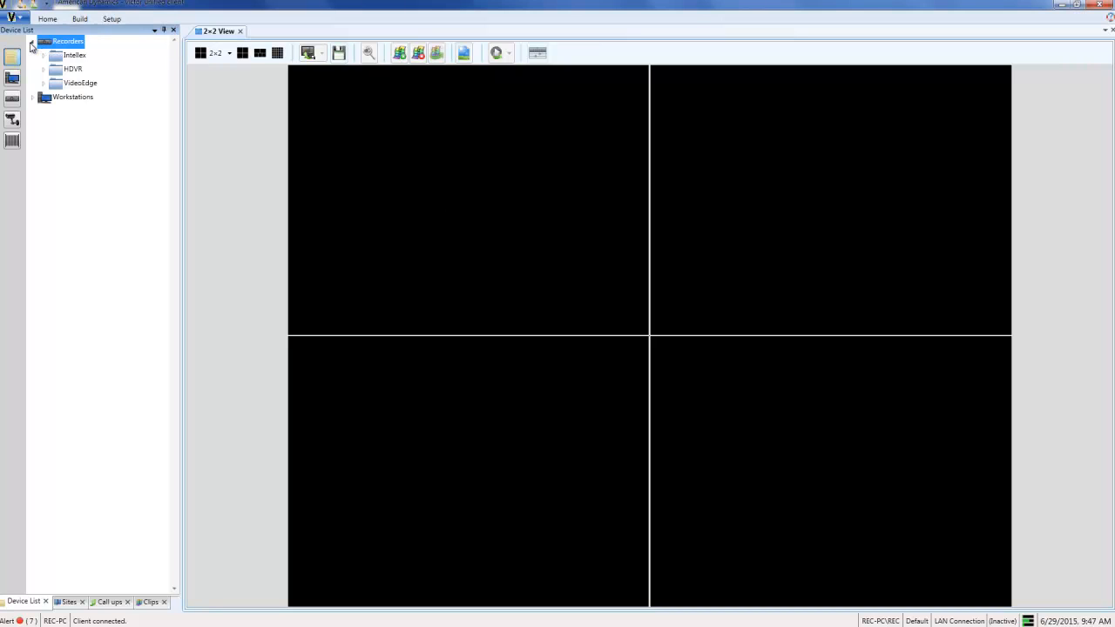
{"action": "left_click", "coordinate": [80, 84]}
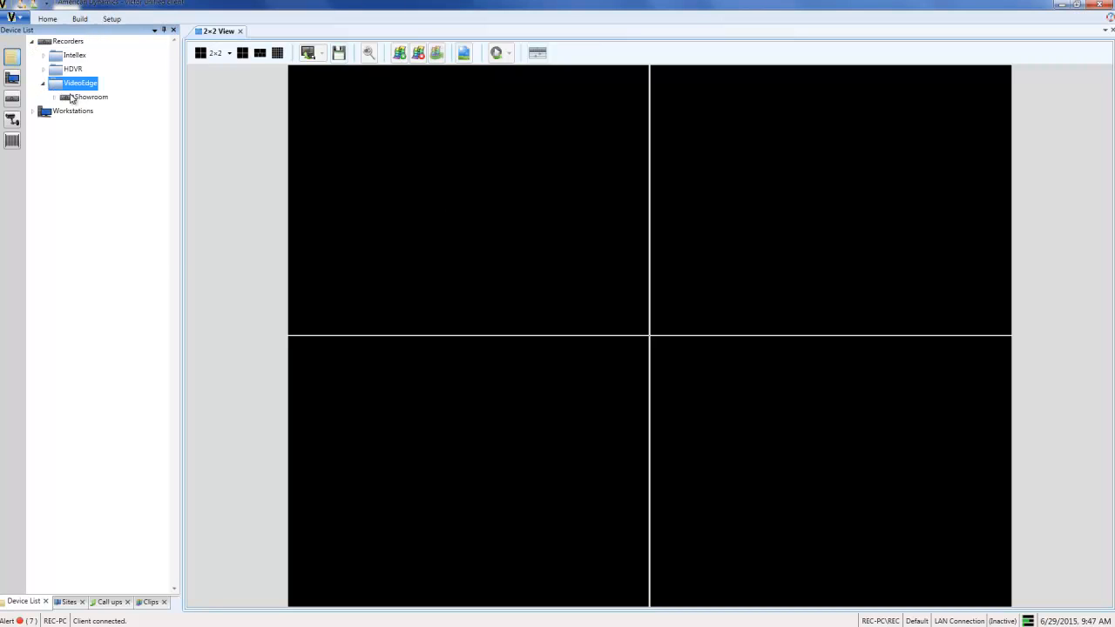
{"action": "double_click", "coordinate": [91, 97]}
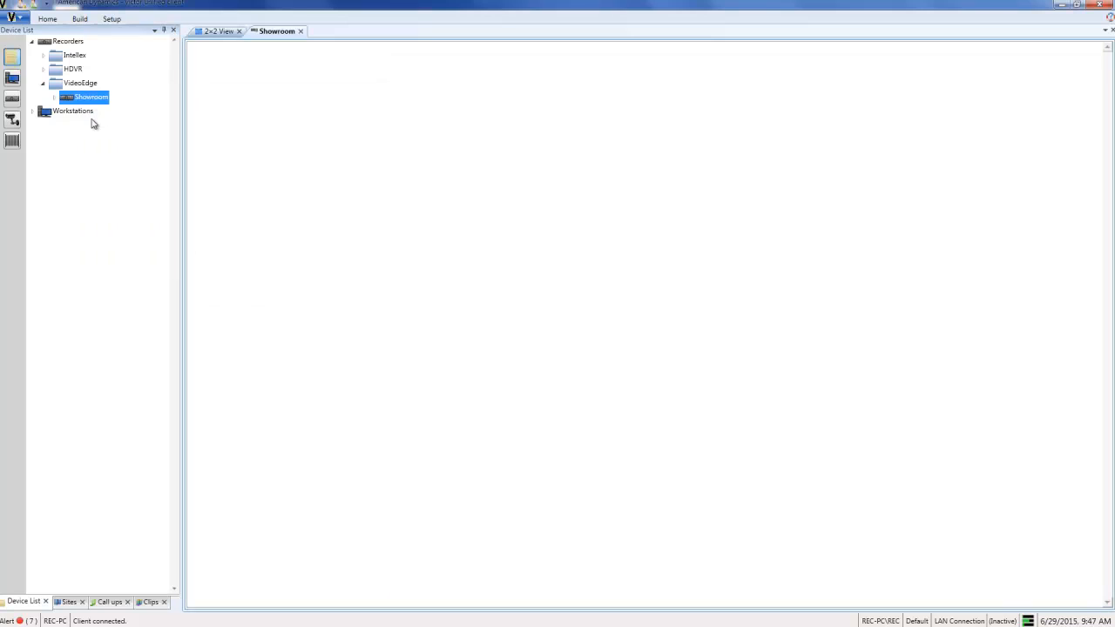
Step: Load Showroom's camera list and begin editing the Apparel camera's settings
{"action": "double_click", "coordinate": [90, 97]}
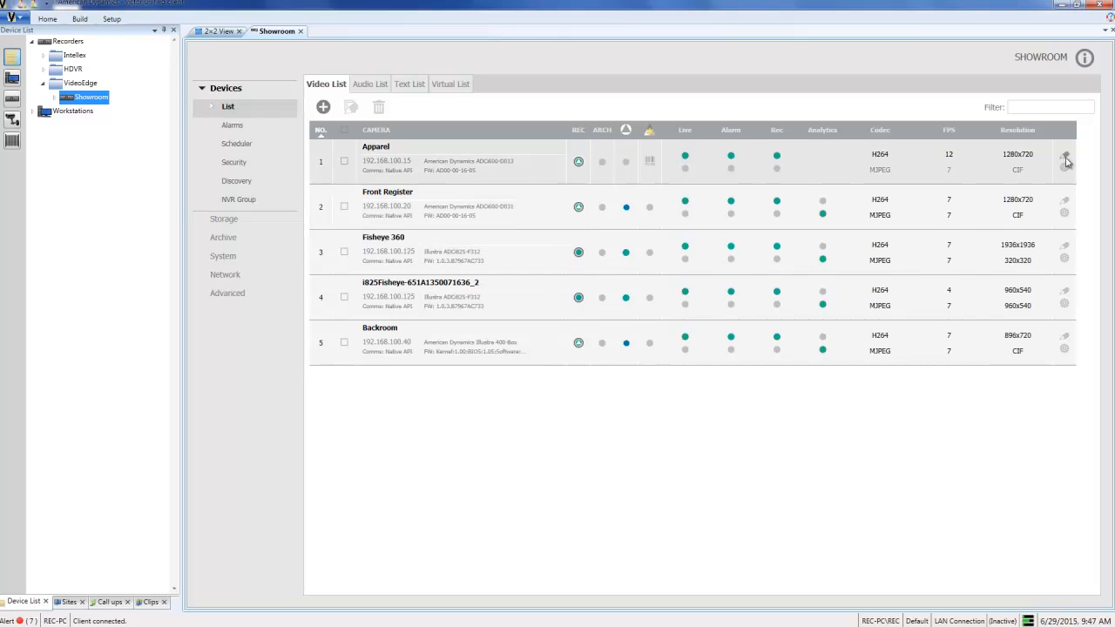
{"action": "left_click", "coordinate": [1064, 160]}
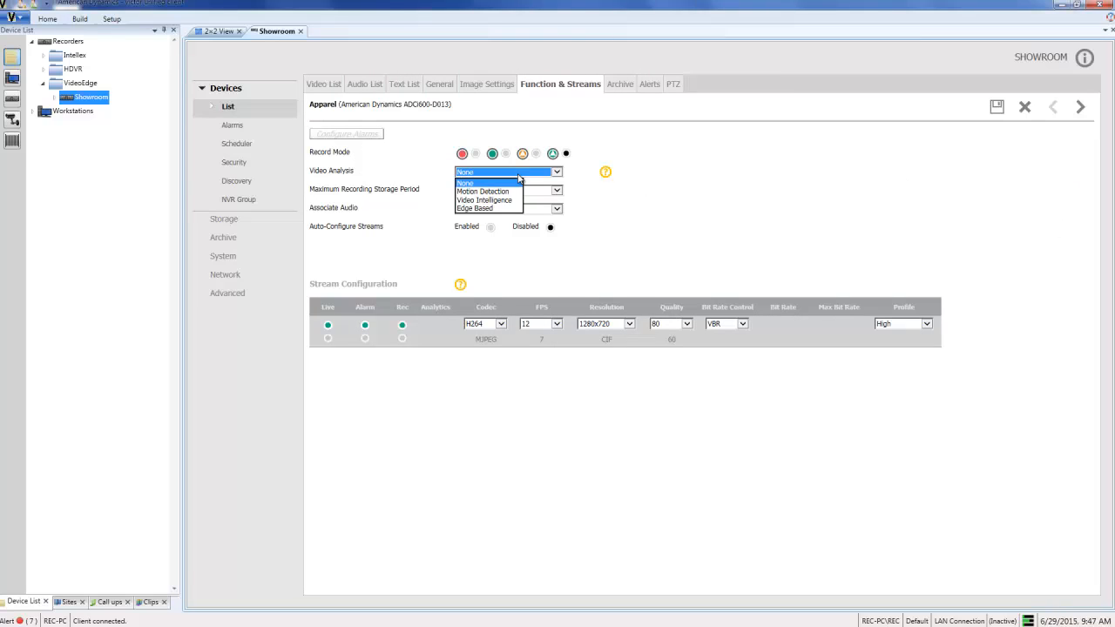
Step: Set the Apparel camera's Video Analytics mode to Video Intelligence
{"action": "left_click", "coordinate": [484, 200]}
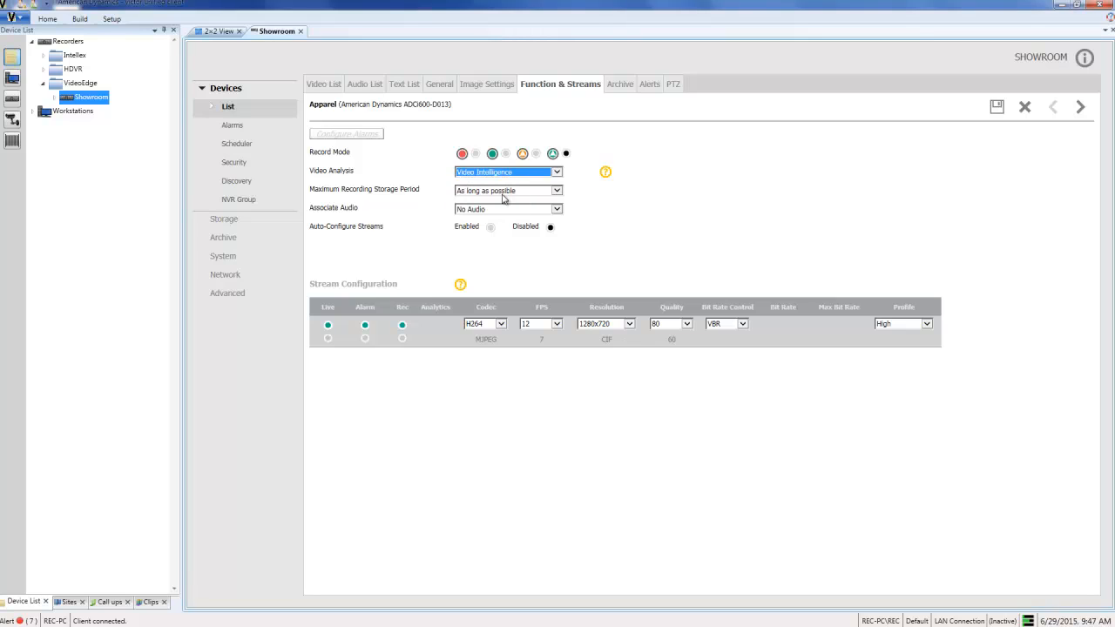
{"action": "mouse_move", "coordinate": [568, 183]}
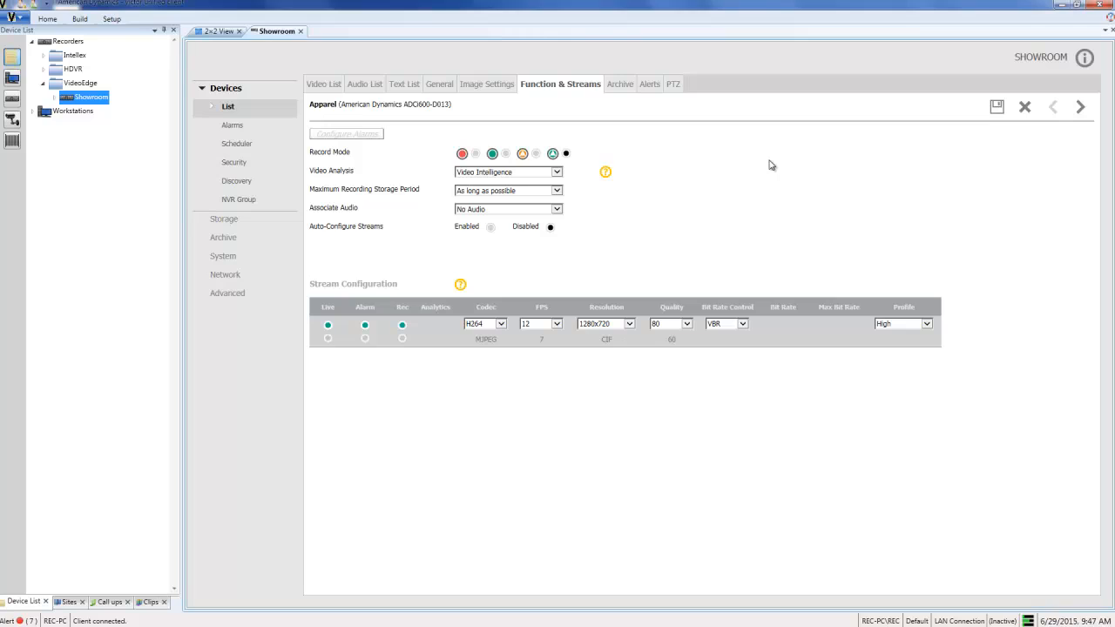
{"action": "mouse_move", "coordinate": [773, 165]}
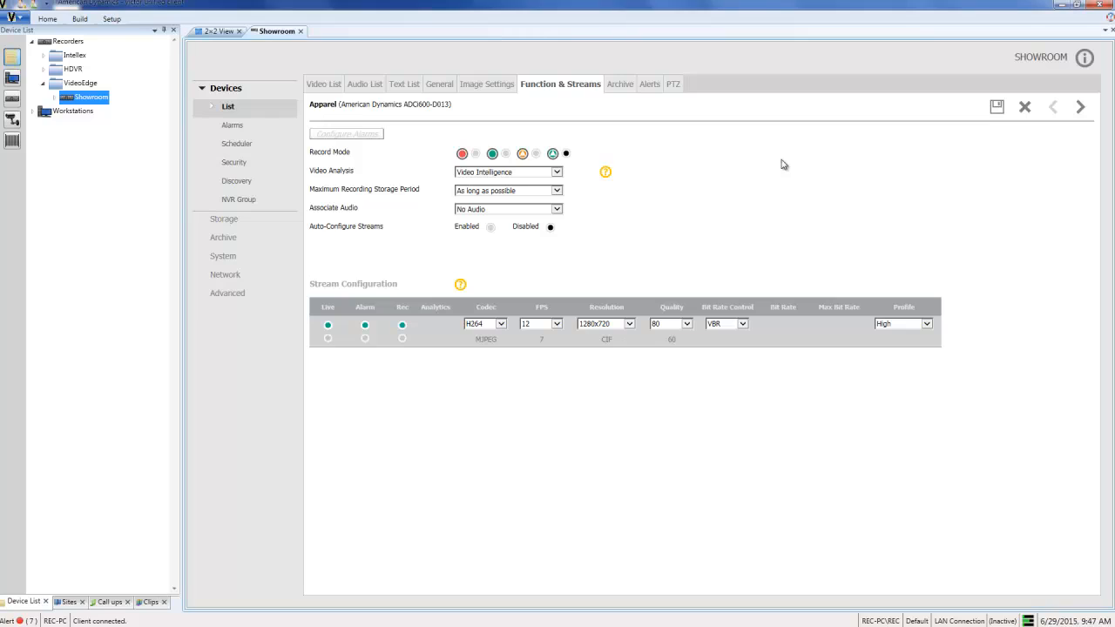
{"action": "mouse_move", "coordinate": [798, 164]}
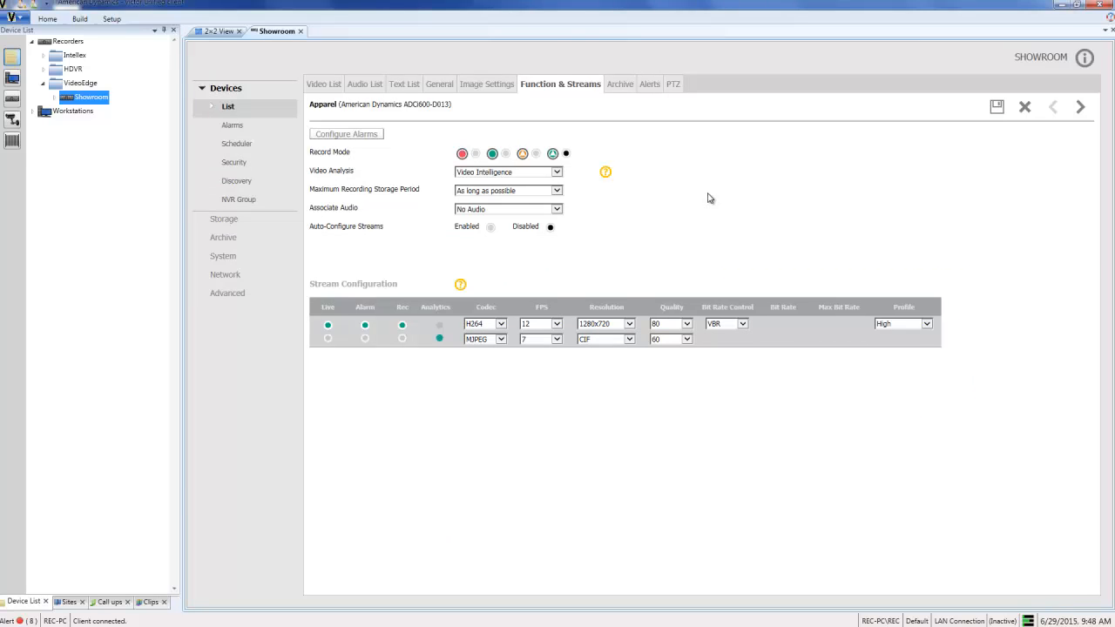
{"action": "mouse_move", "coordinate": [307, 122]}
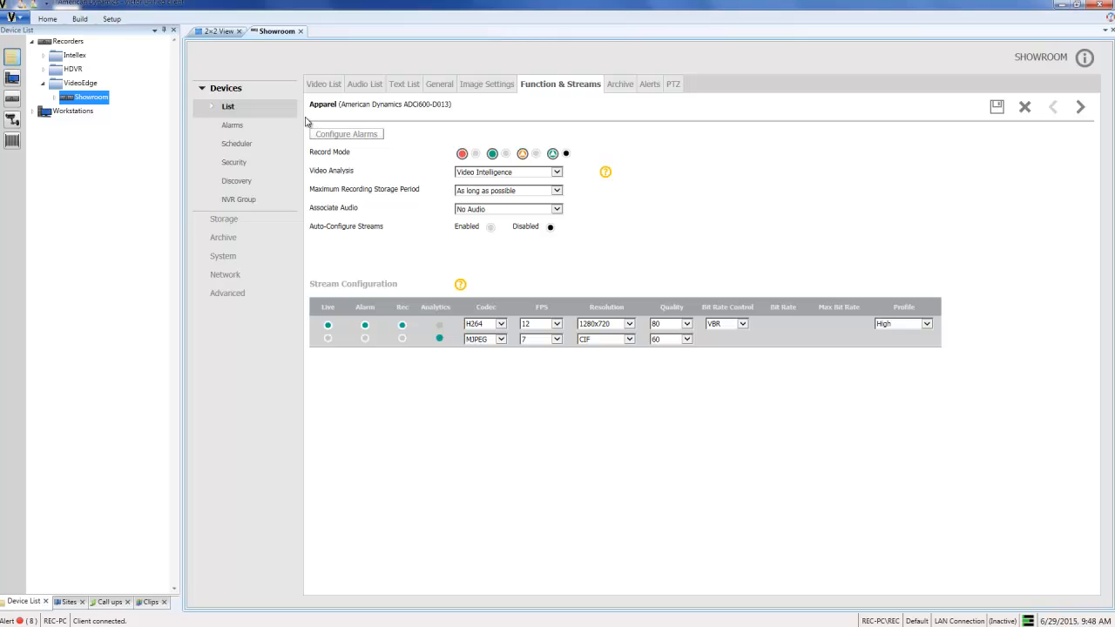
Step: Go to the Apparel camera's alarm rules and add a new rule
{"action": "left_click", "coordinate": [234, 126]}
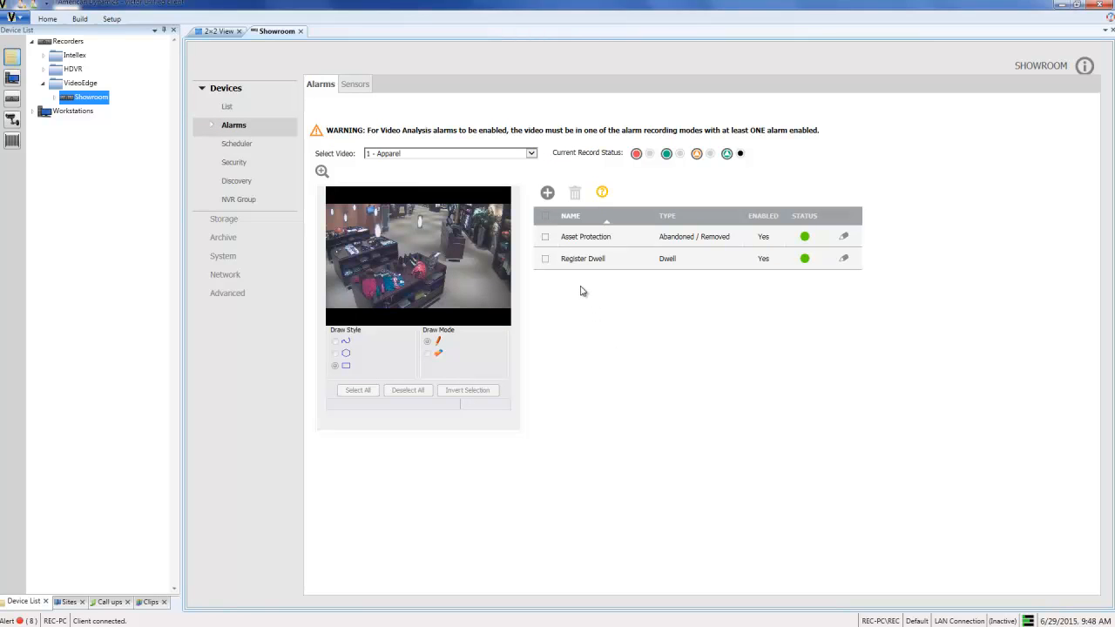
{"action": "mouse_move", "coordinate": [581, 291]}
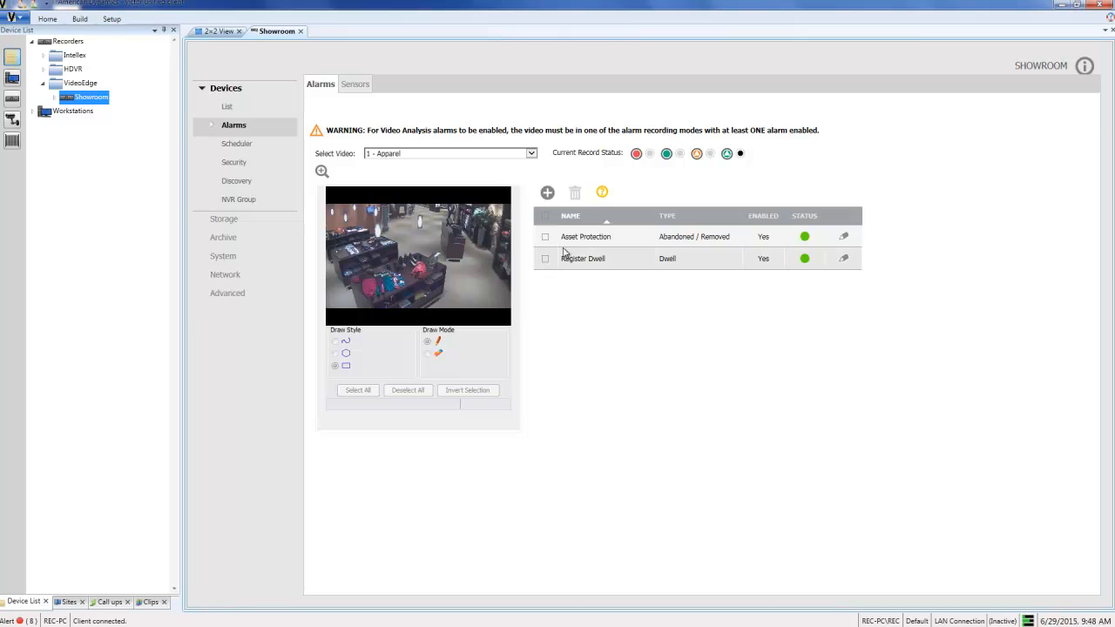
{"action": "left_click", "coordinate": [546, 191]}
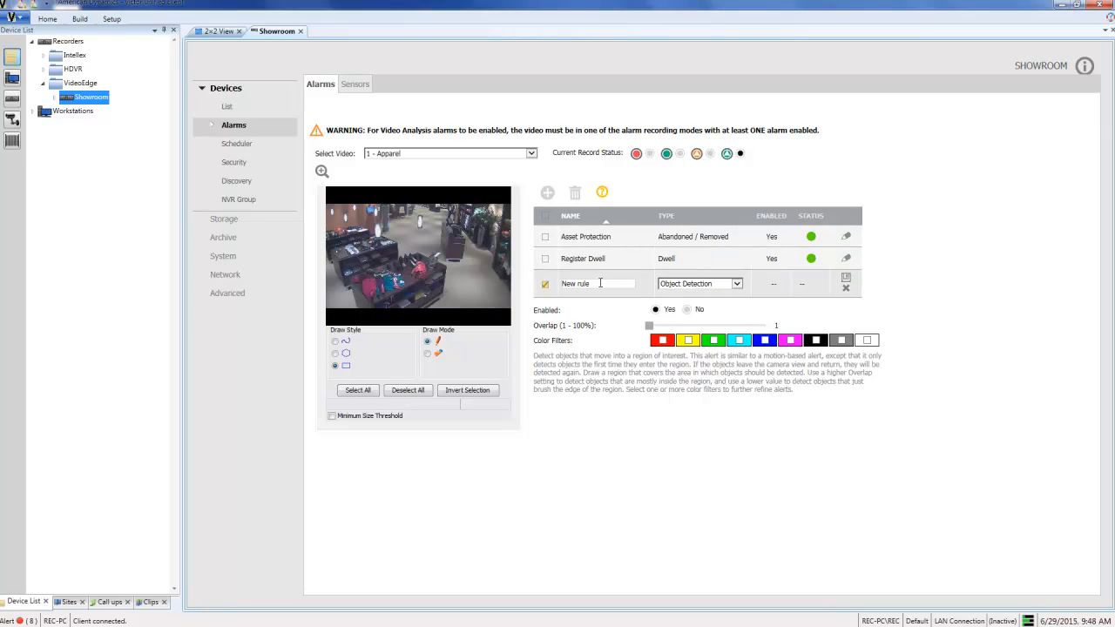
Step: Rename the new rule 'Purse Protection' and set its type to Abandoned / Removed
{"action": "double_click", "coordinate": [595, 282]}
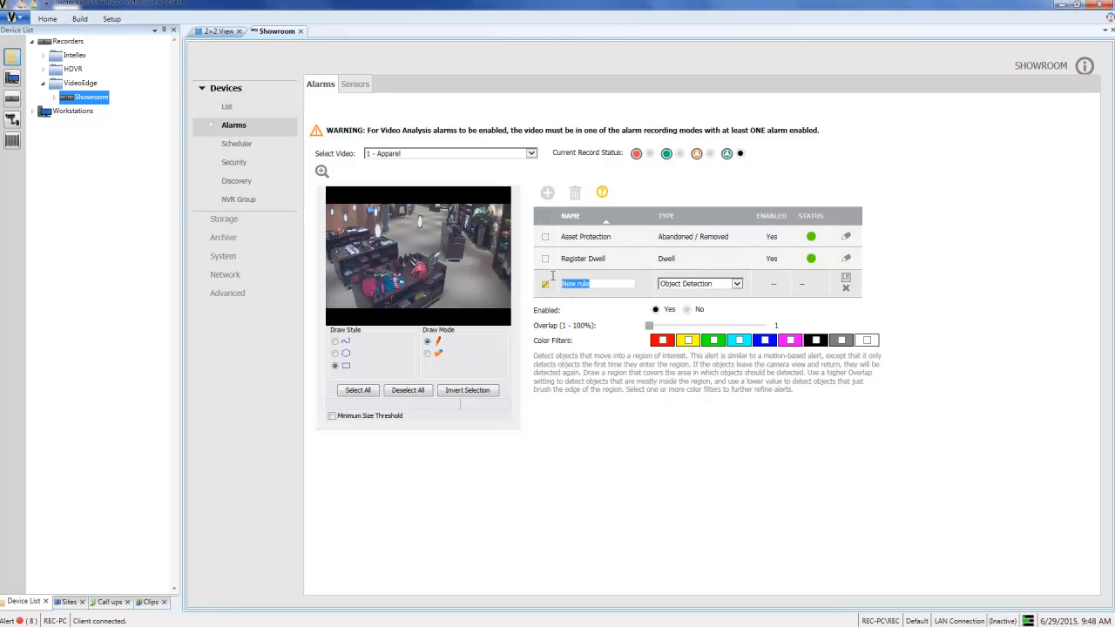
{"action": "type", "text": "Purs"}
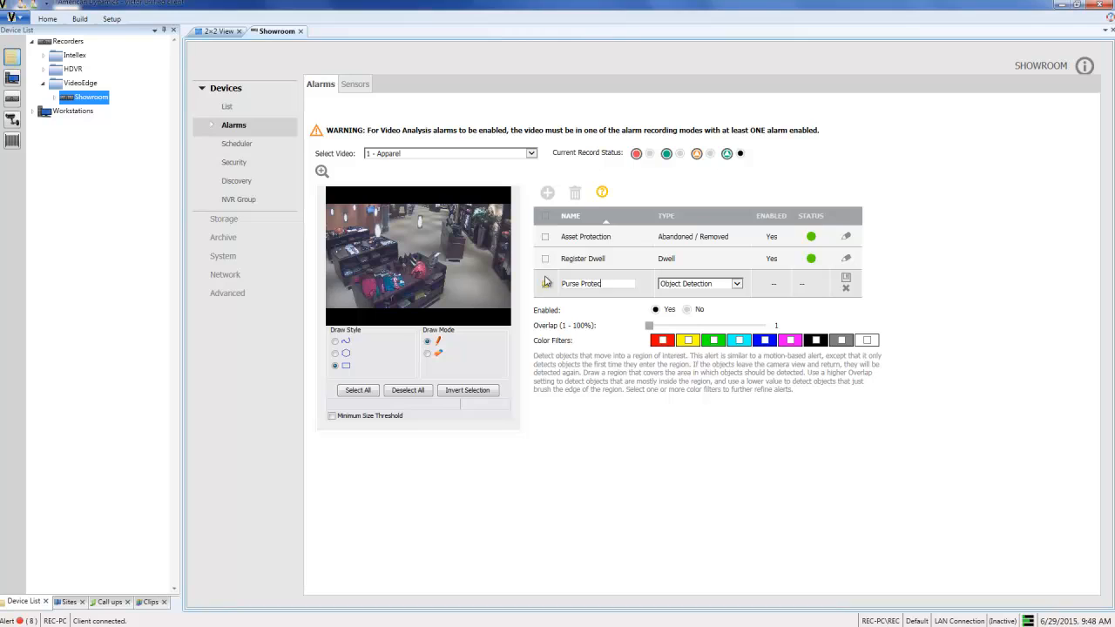
{"action": "left_click", "coordinate": [544, 282]}
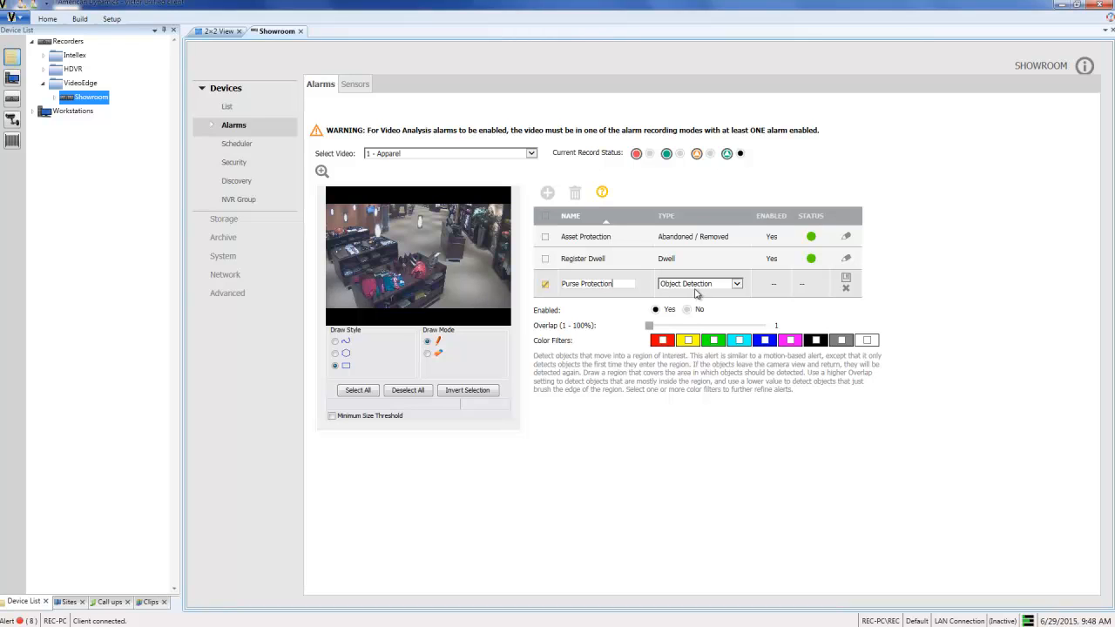
{"action": "left_click", "coordinate": [735, 283]}
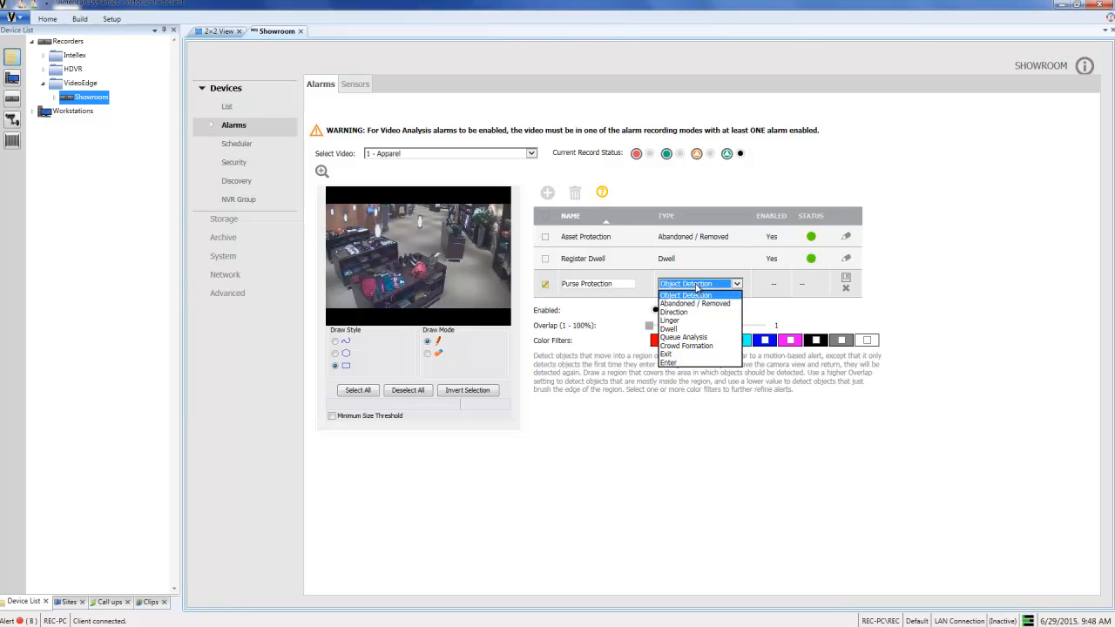
{"action": "left_click", "coordinate": [695, 303]}
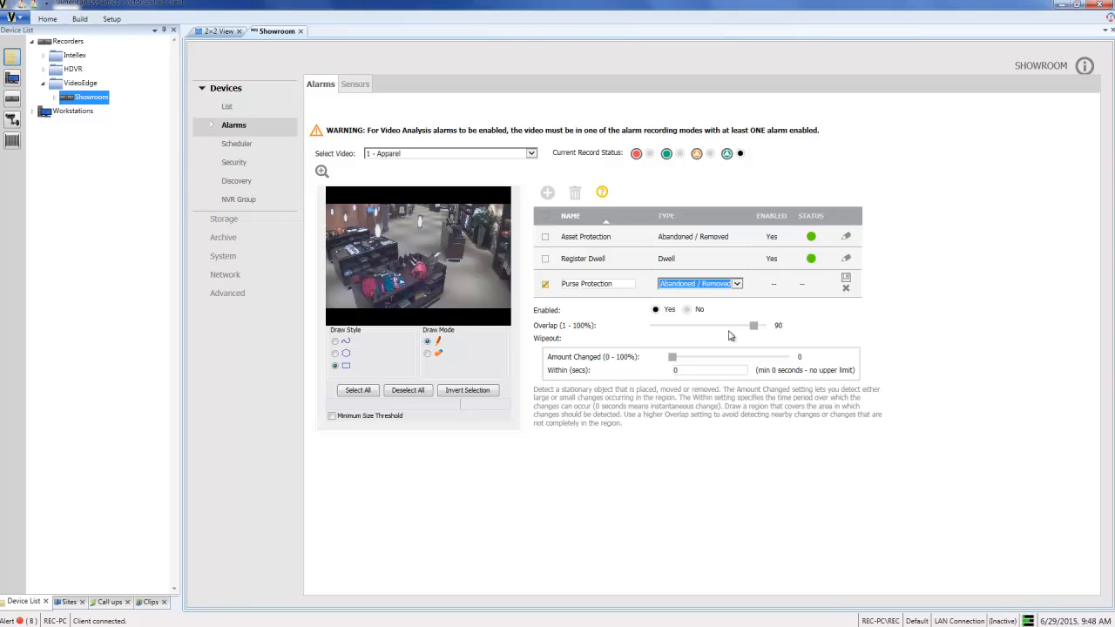
{"action": "mouse_move", "coordinate": [735, 336]}
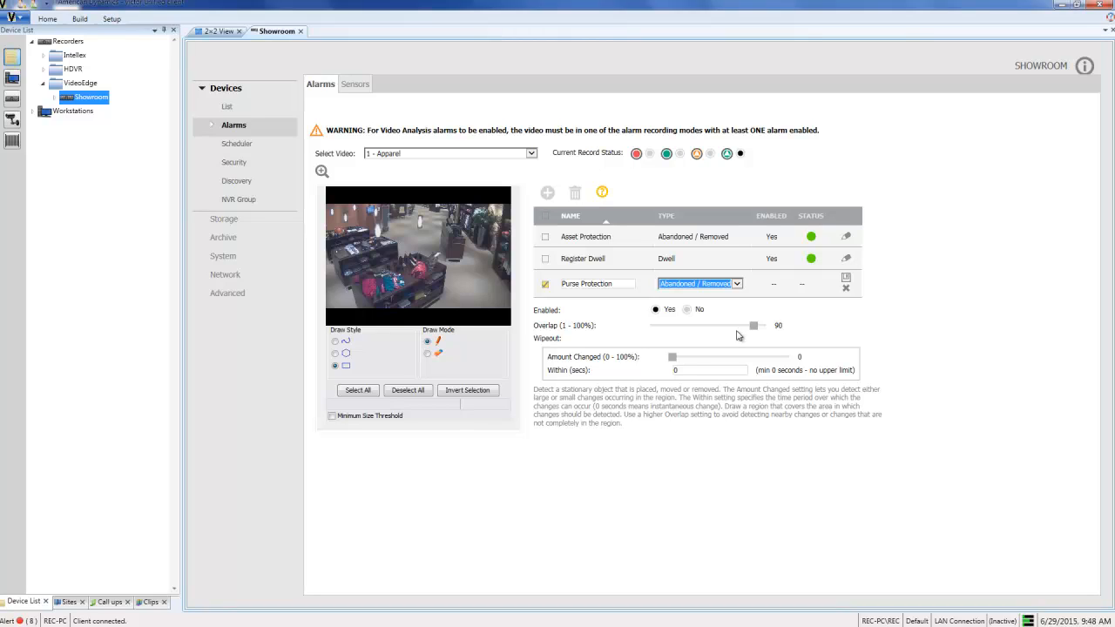
{"action": "mouse_move", "coordinate": [739, 336]}
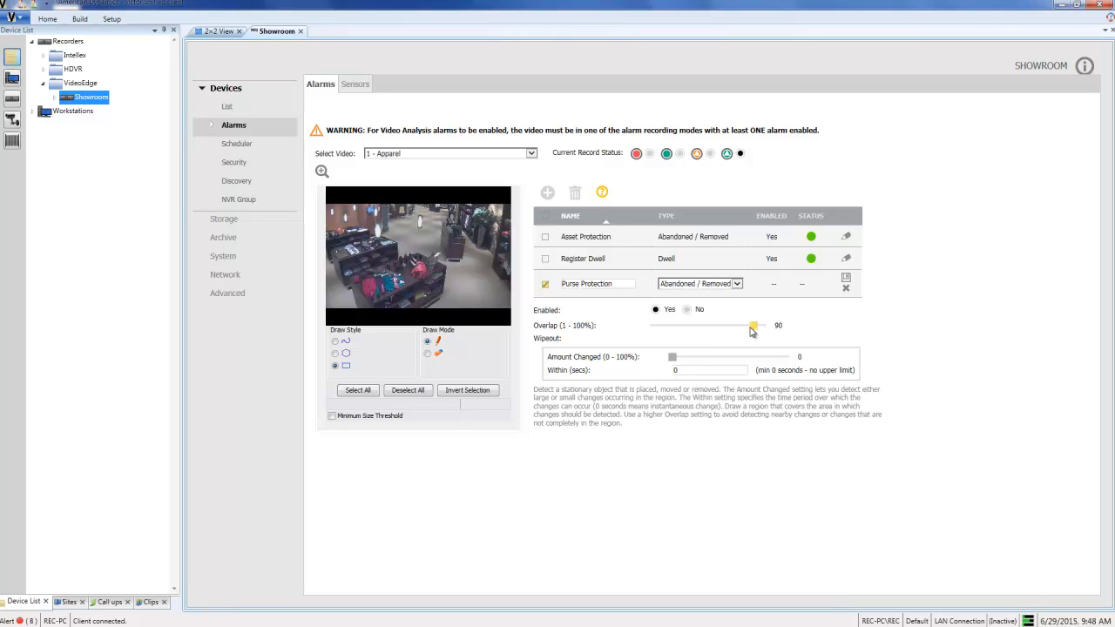
Step: Drag the Overlap slider down from 90 to 40
{"action": "left_click_drag", "start_coordinate": [752, 325], "coordinate": [705, 326]}
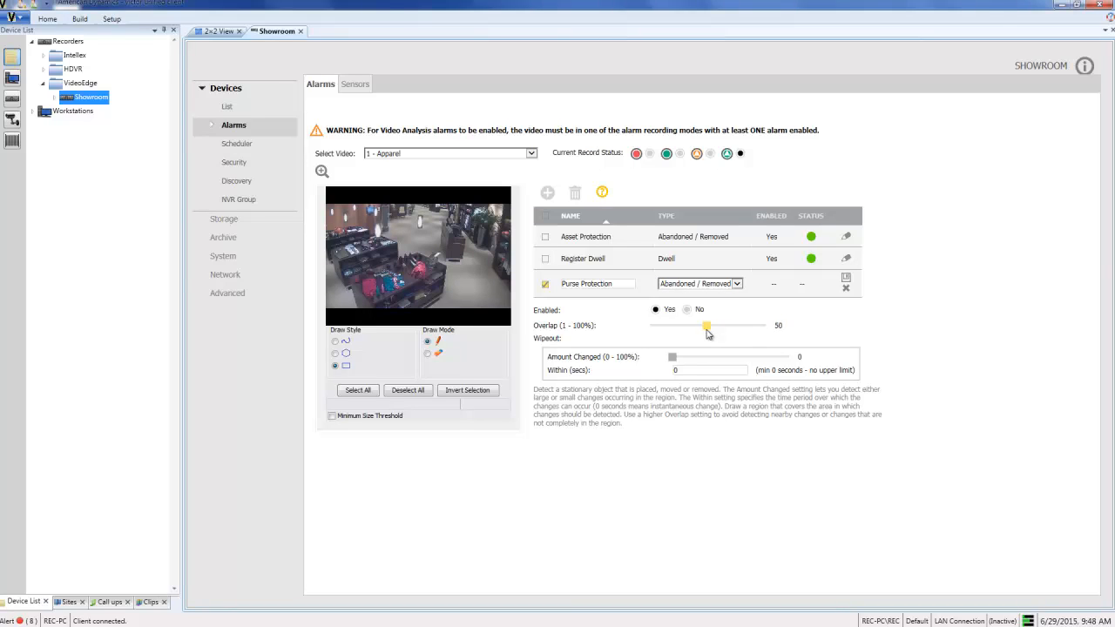
{"action": "left_click_drag", "start_coordinate": [707, 325], "coordinate": [703, 326]}
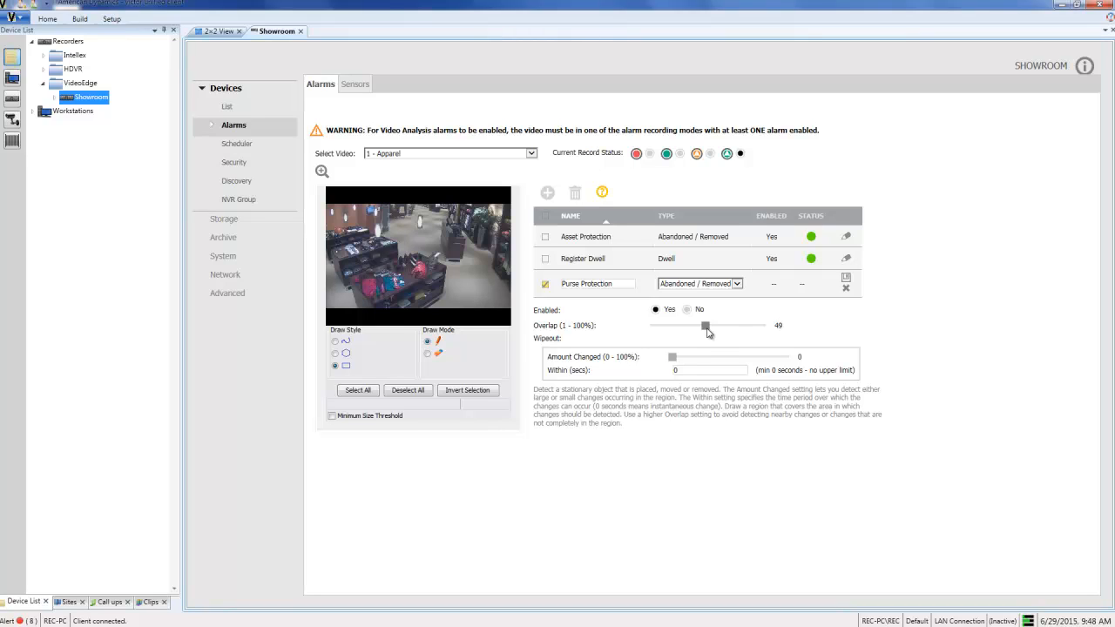
{"action": "mouse_move", "coordinate": [634, 375]}
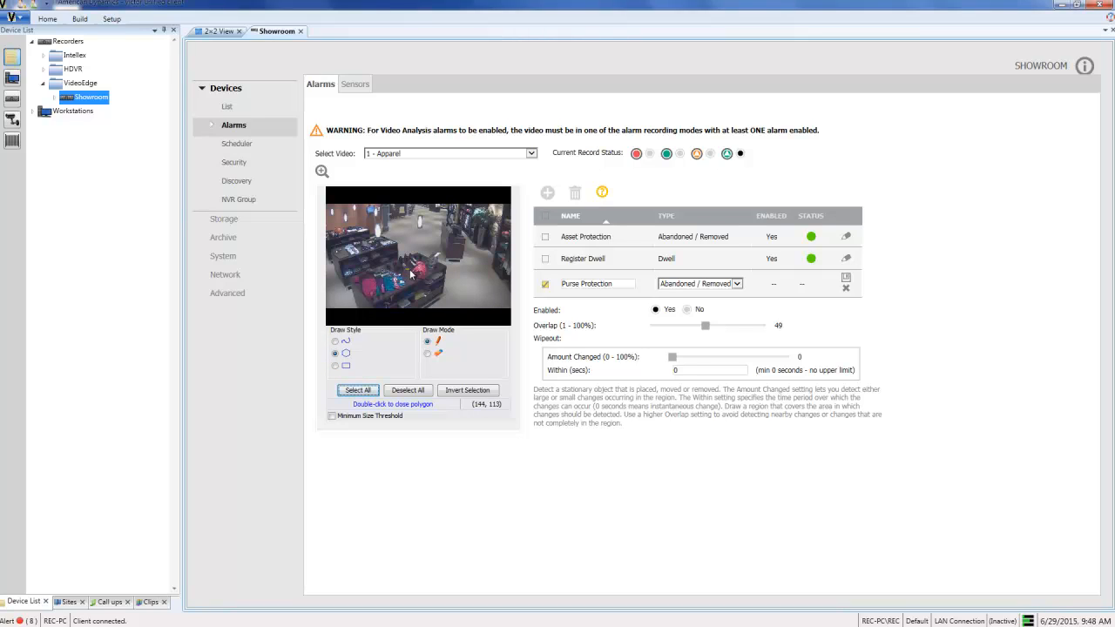
{"action": "mouse_move", "coordinate": [427, 261]}
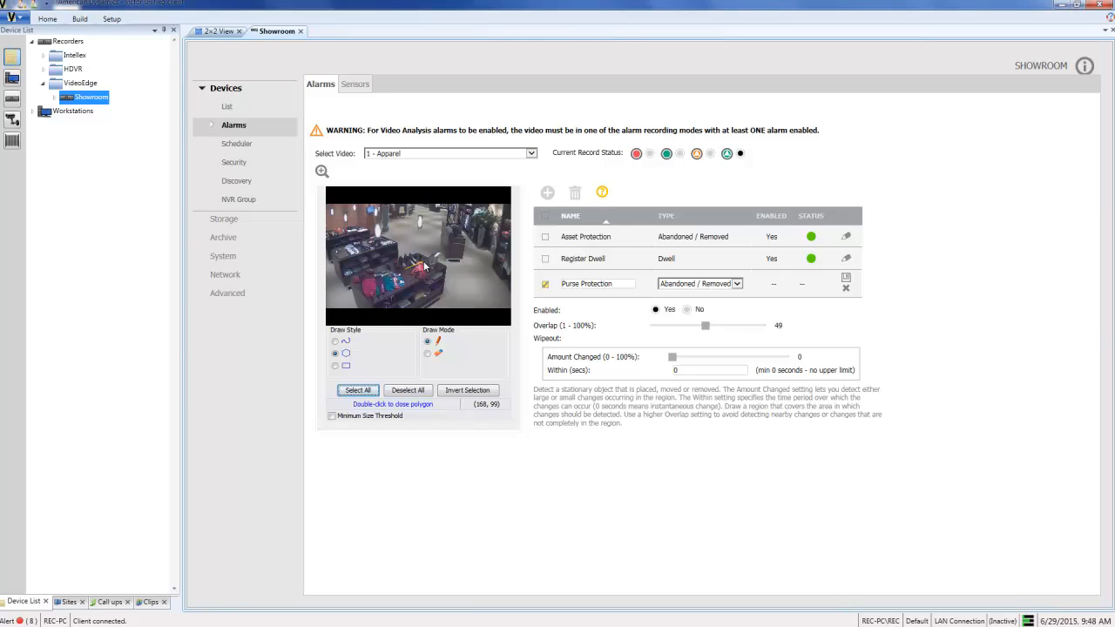
{"action": "mouse_move", "coordinate": [428, 270]}
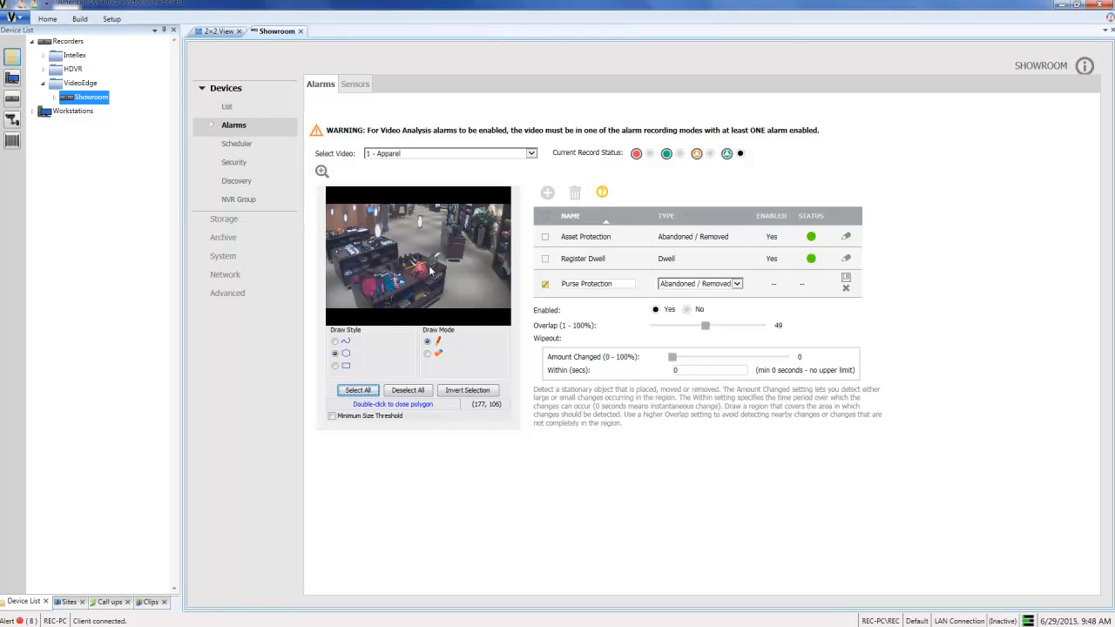
{"action": "mouse_move", "coordinate": [427, 269]}
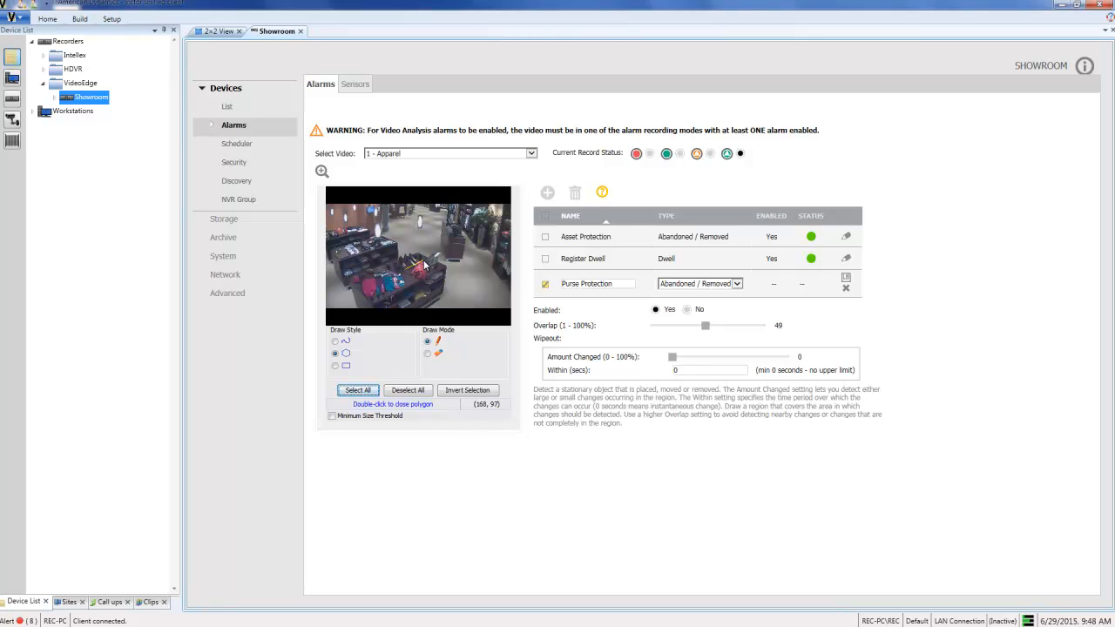
{"action": "mouse_move", "coordinate": [432, 276]}
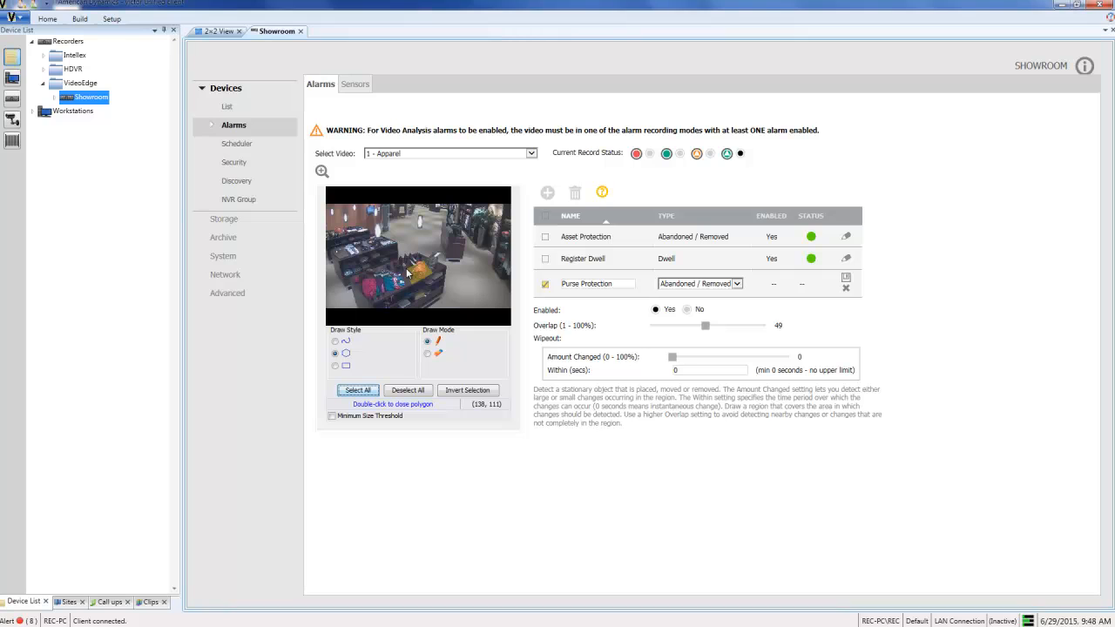
{"action": "mouse_move", "coordinate": [414, 289]}
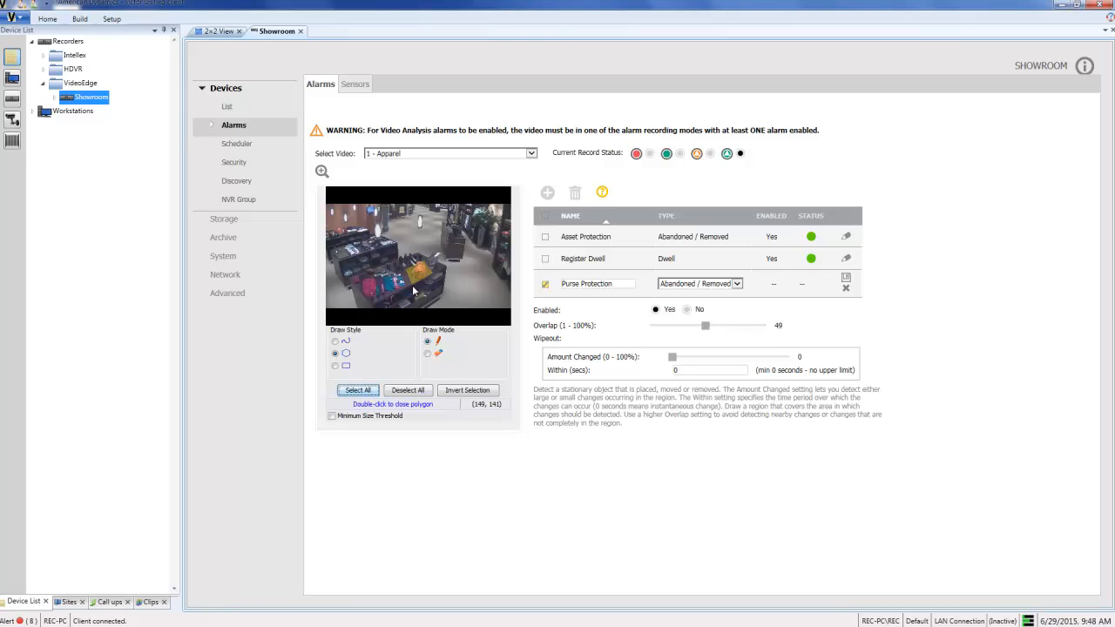